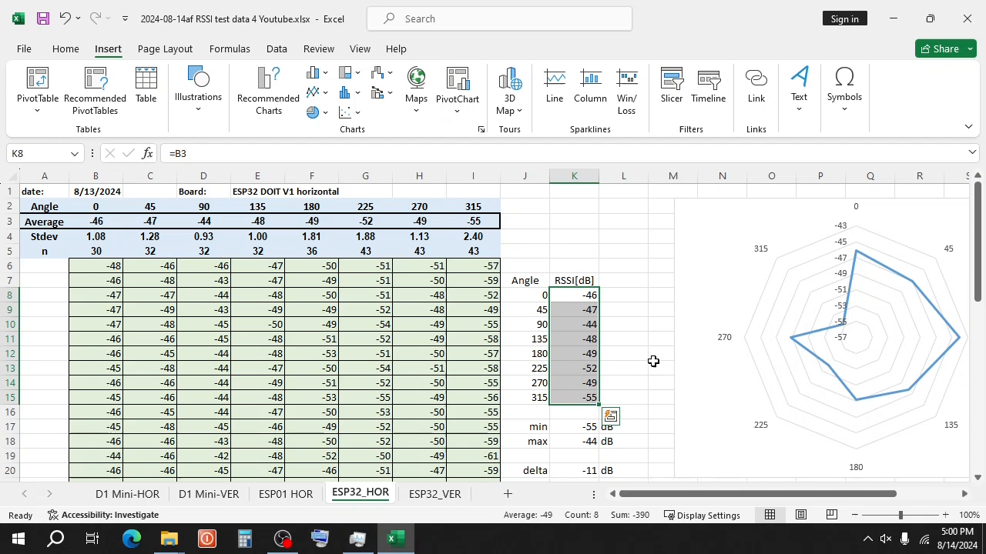
pyautogui.moveTo(638, 339)
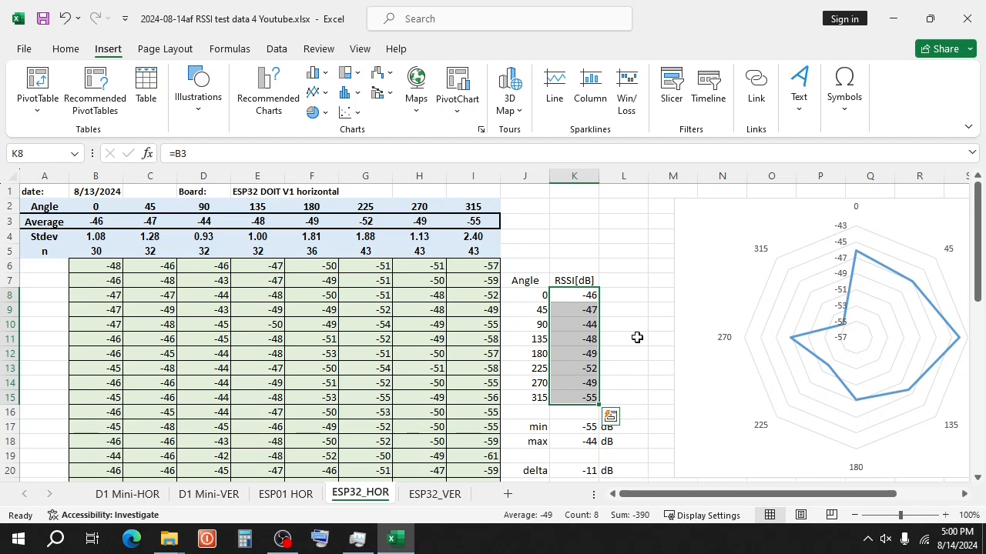
pyautogui.moveTo(632, 333)
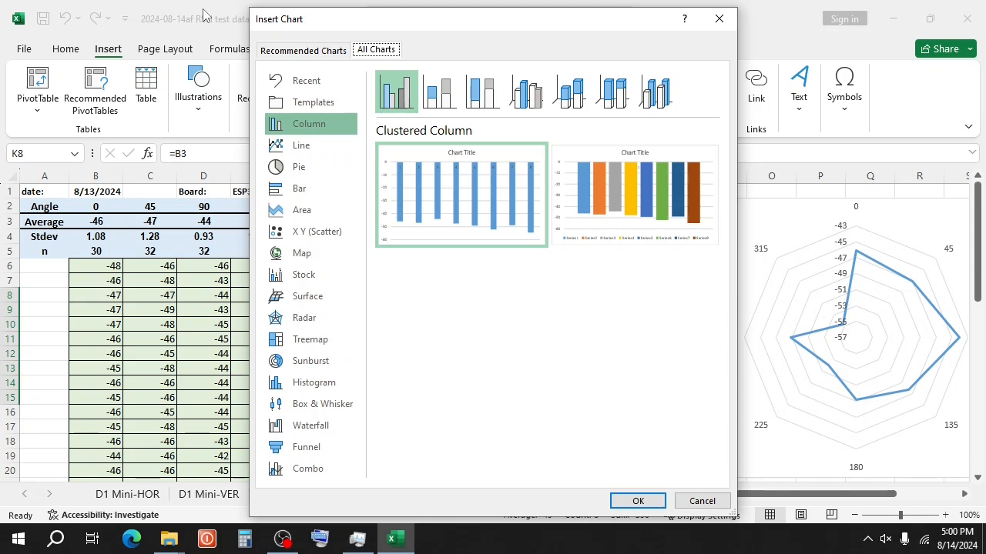
# - Close the chart gallery and review the radar chart's value-axis bounds without changing them
pyautogui.click(702, 502)
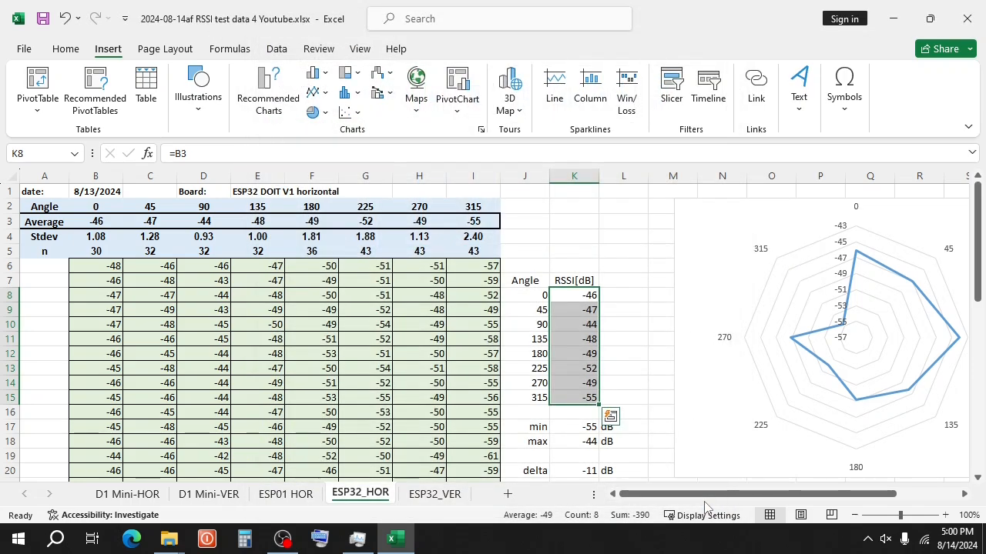
pyautogui.moveTo(860, 268)
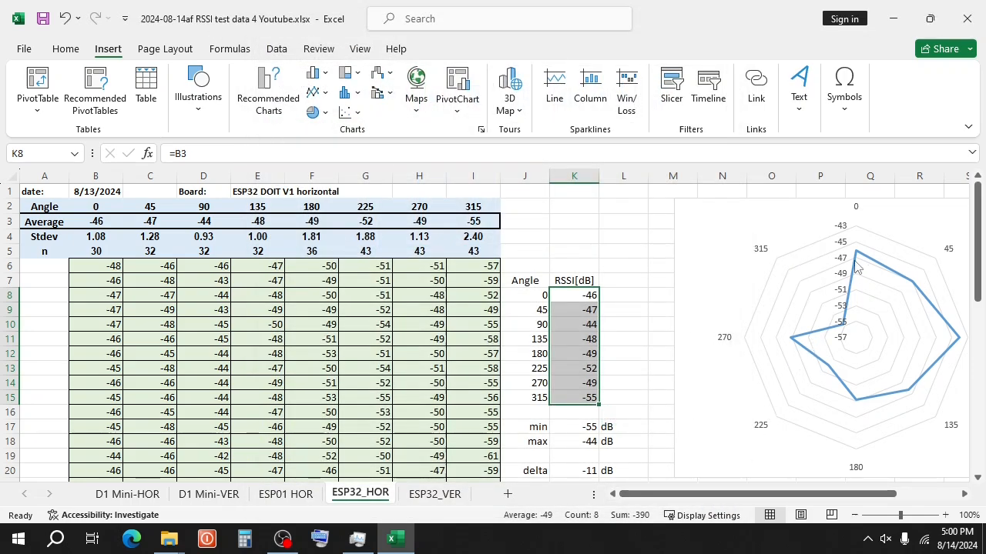
pyautogui.rightClick(856, 264)
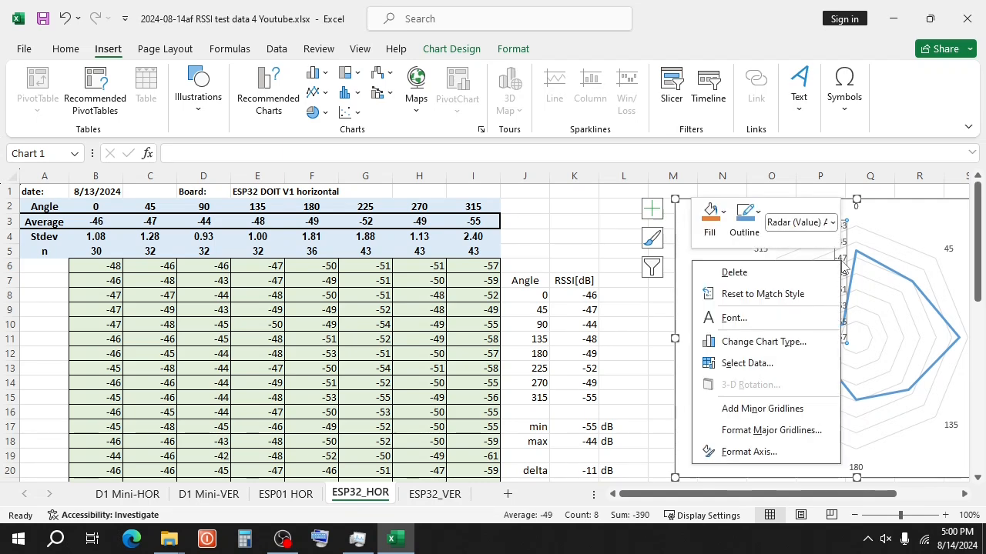
pyautogui.click(748, 453)
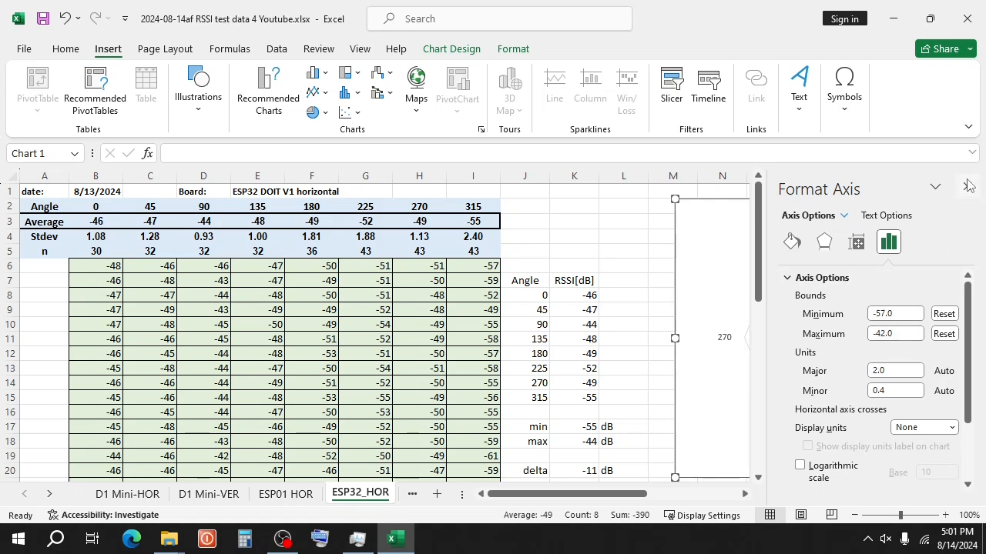
pyautogui.click(622, 339)
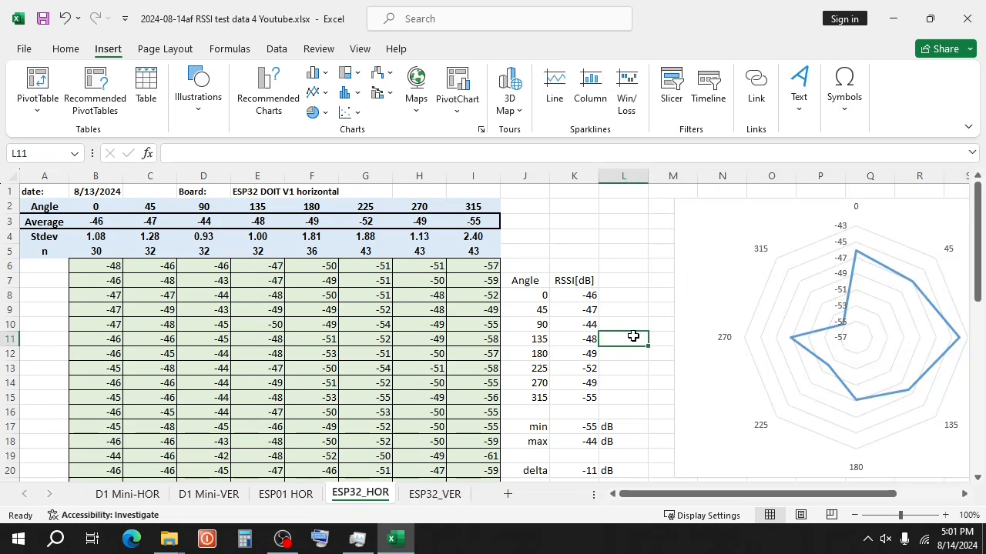
pyautogui.moveTo(795, 317)
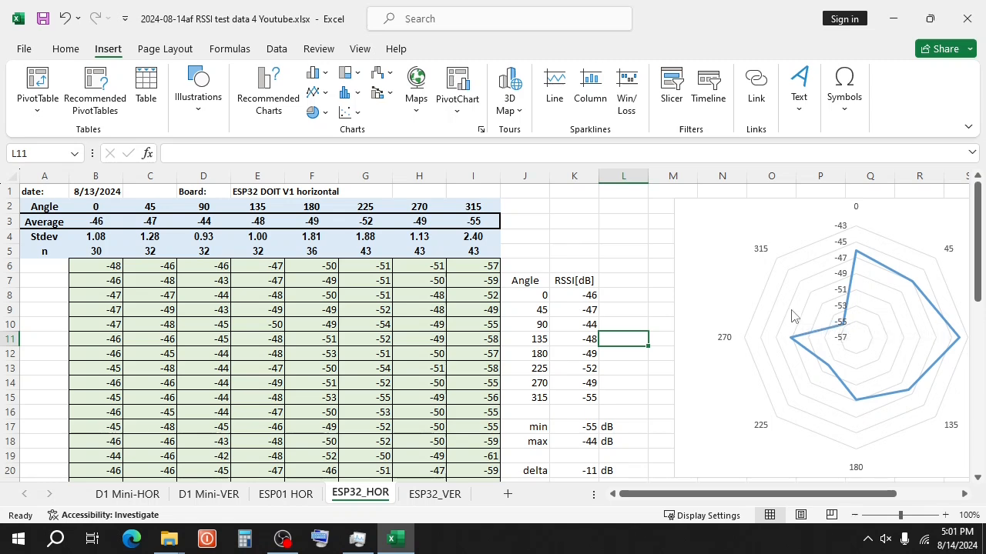
pyautogui.moveTo(785, 296)
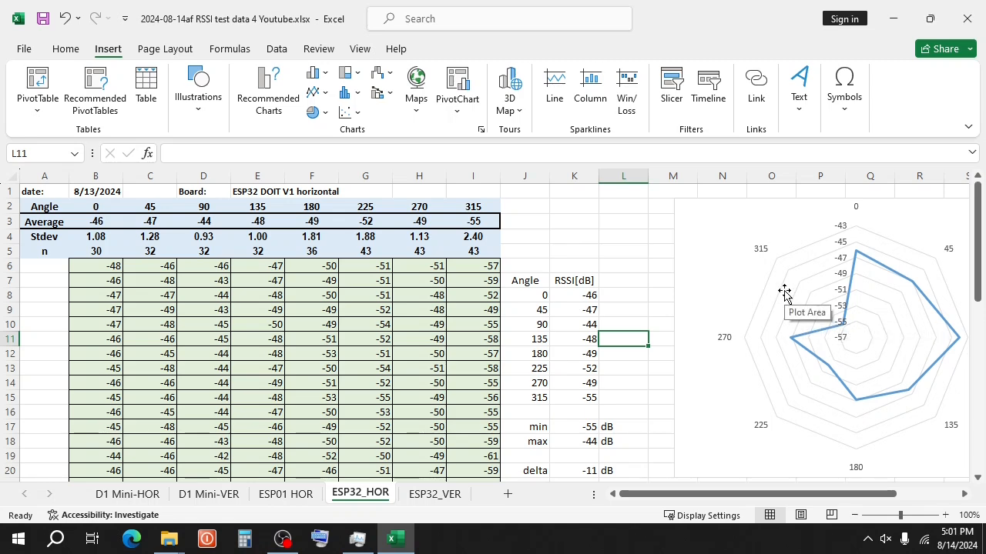
pyautogui.moveTo(666, 271)
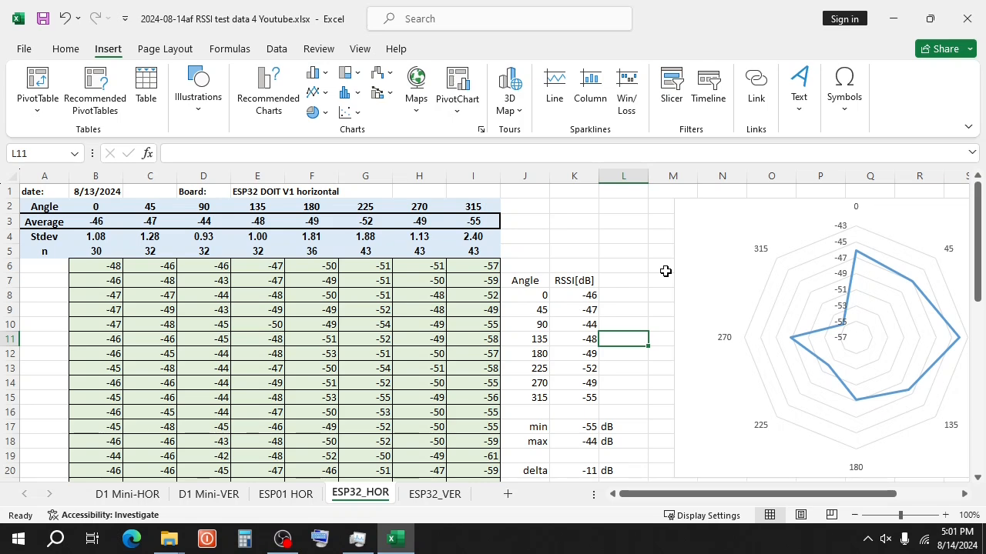
pyautogui.moveTo(958, 333)
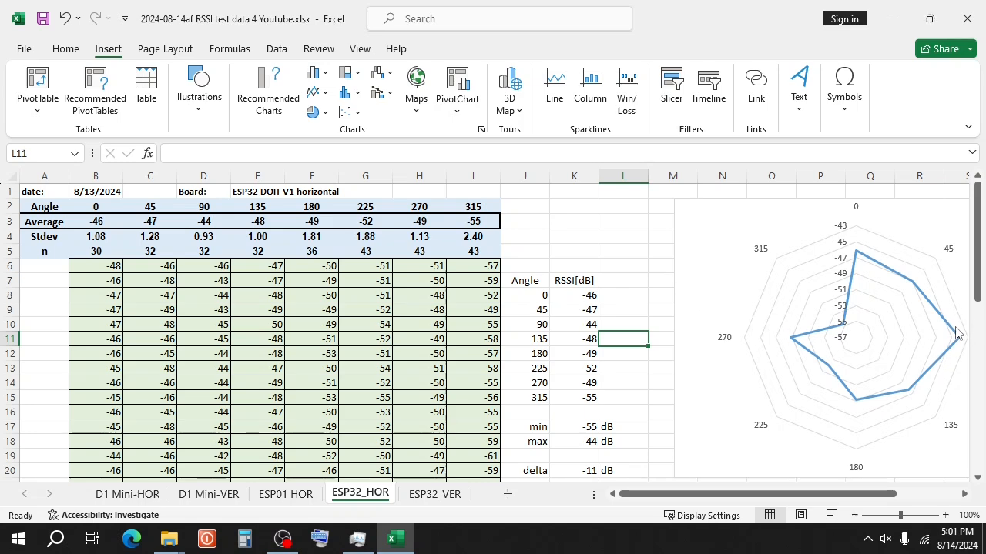
pyautogui.moveTo(955, 362)
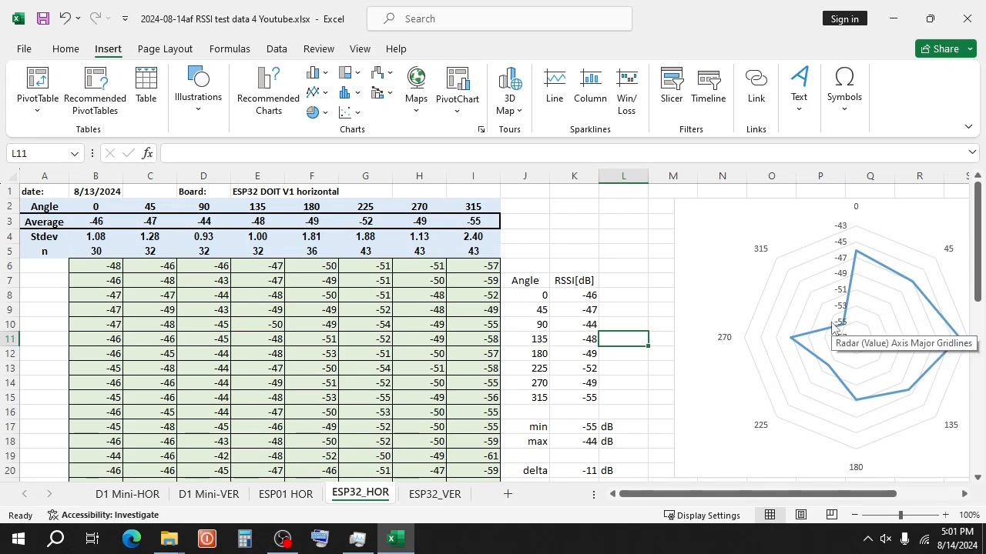
pyautogui.moveTo(835, 326)
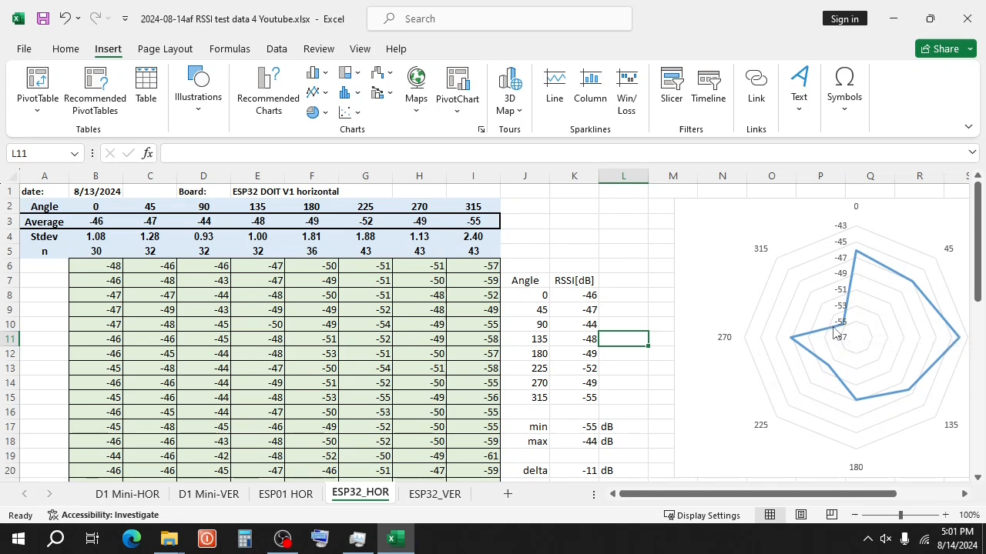
pyautogui.moveTo(801, 296)
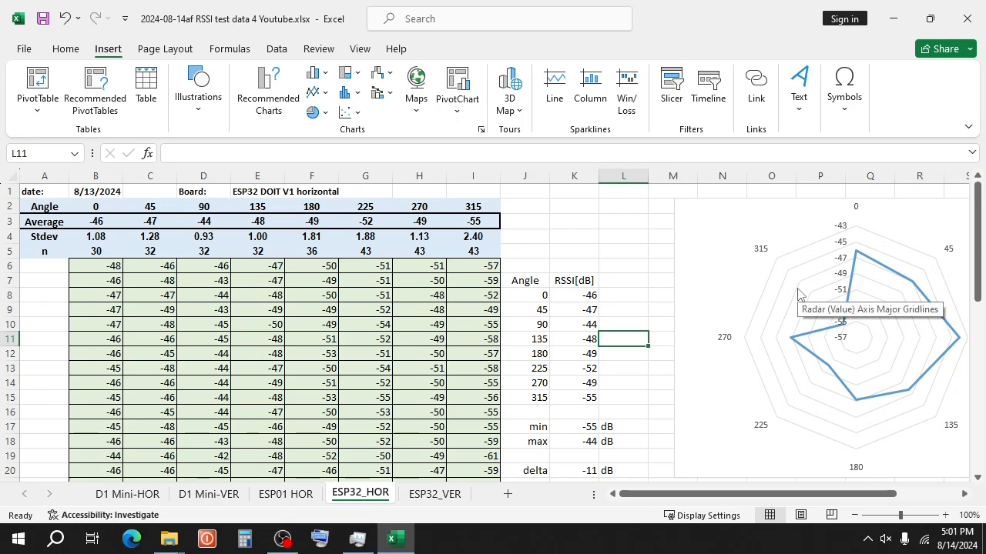
pyautogui.moveTo(735, 274)
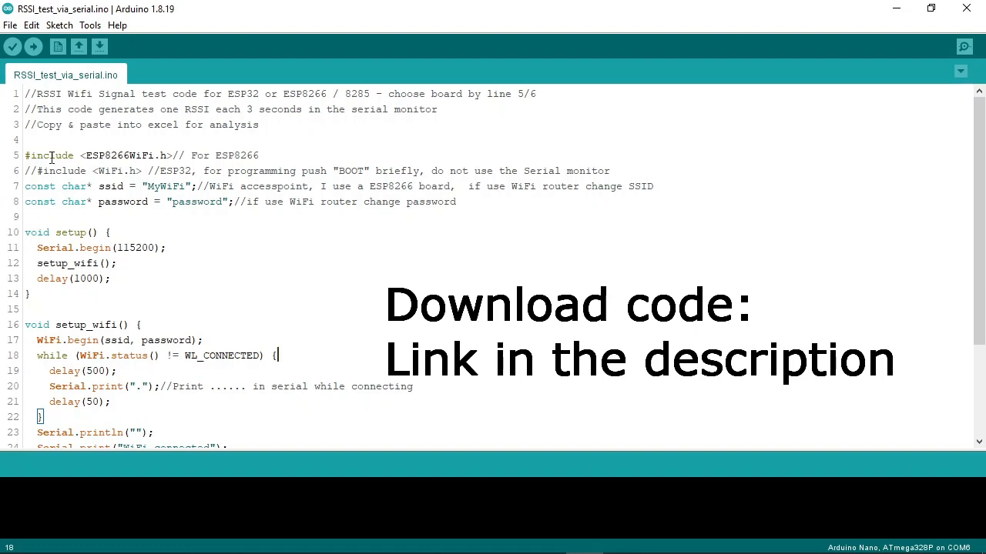
# - Walk through RSSI_test_via_serial.ino's include and setup_wifi lines down to loop() printing WiFi.RSSI every 3 s
pyautogui.doubleClick(126, 154)
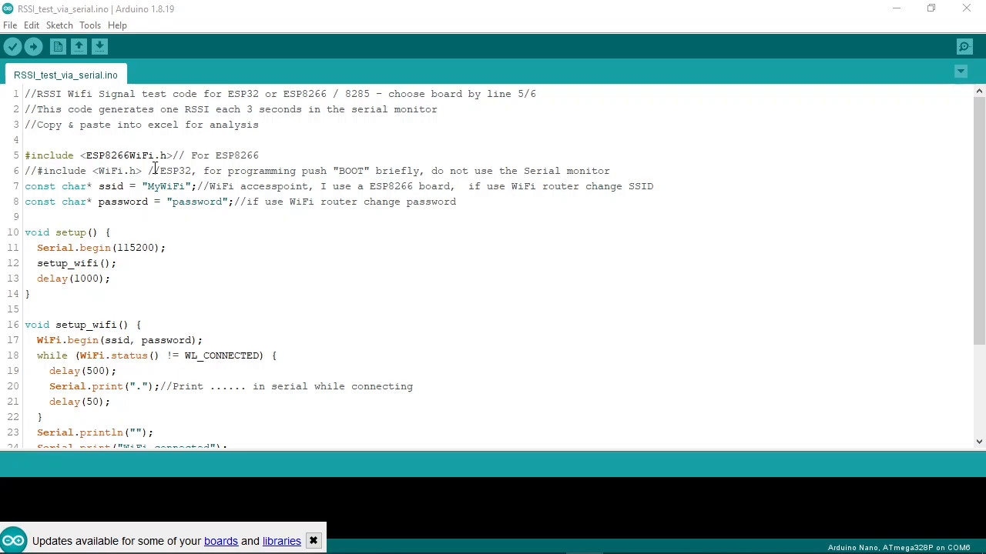
pyautogui.moveTo(291, 170)
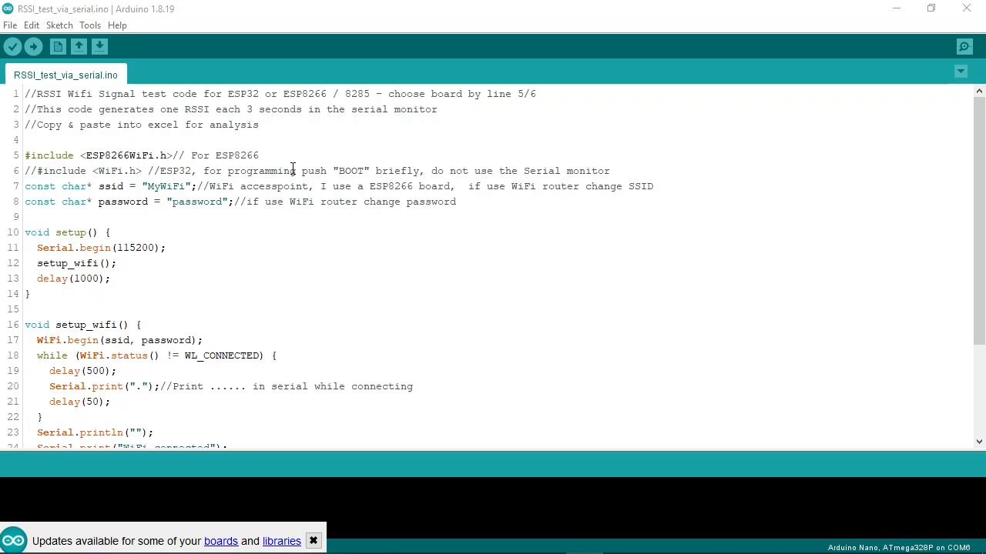
pyautogui.click(313, 540)
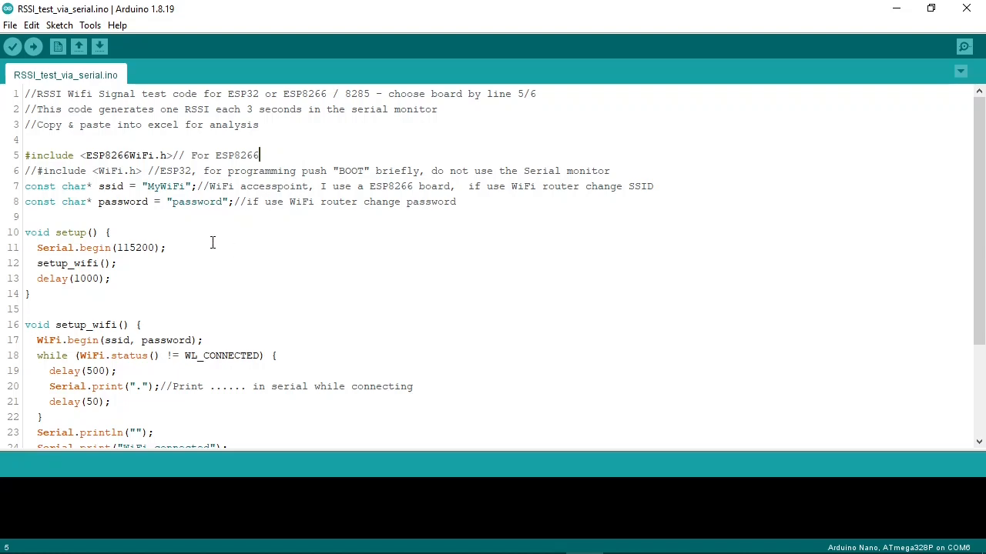
pyautogui.click(213, 247)
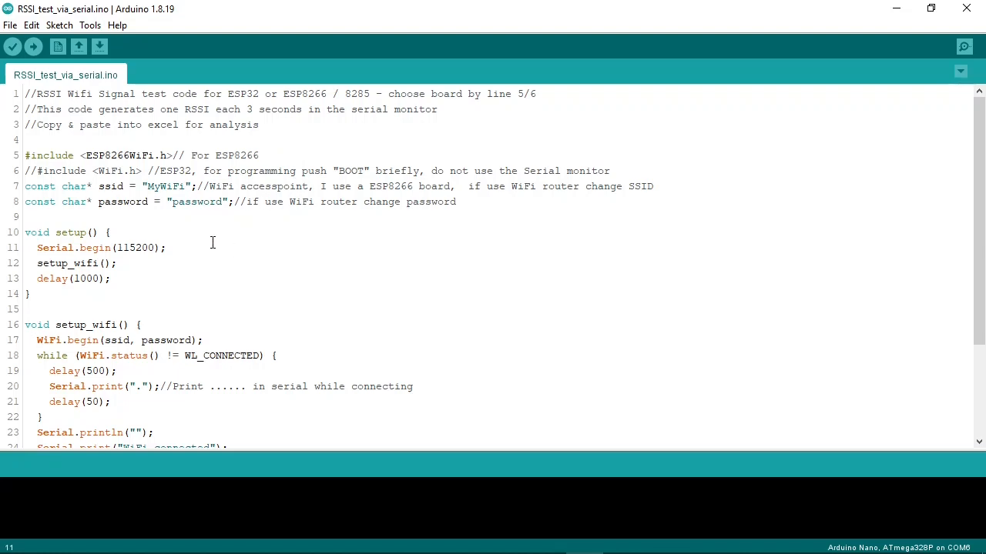
pyautogui.moveTo(142, 387)
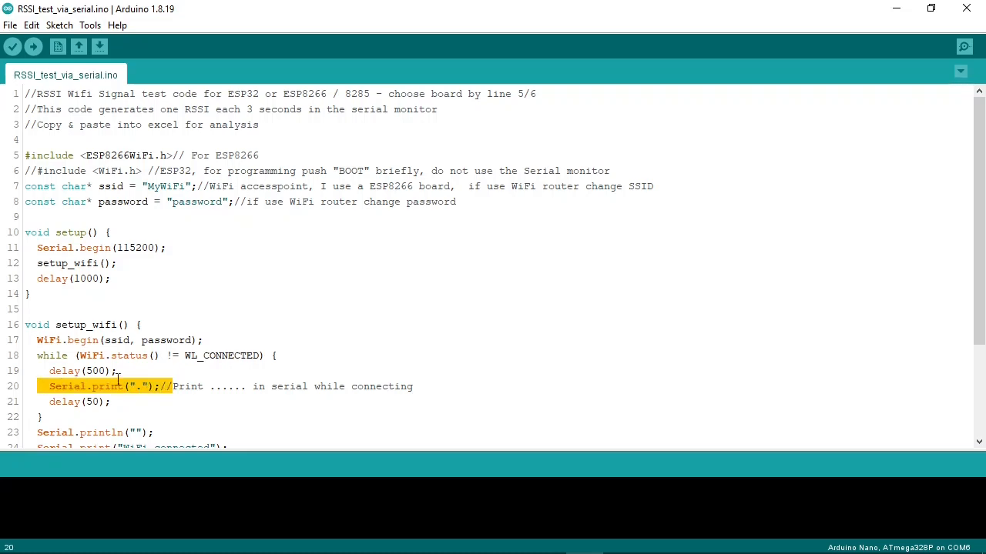
pyautogui.click(137, 370)
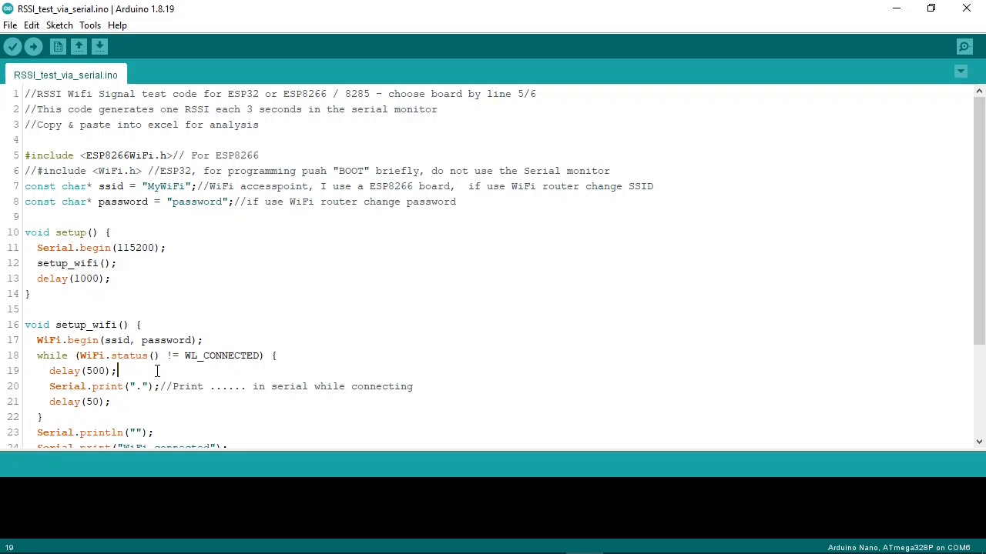
pyautogui.moveTo(168, 410)
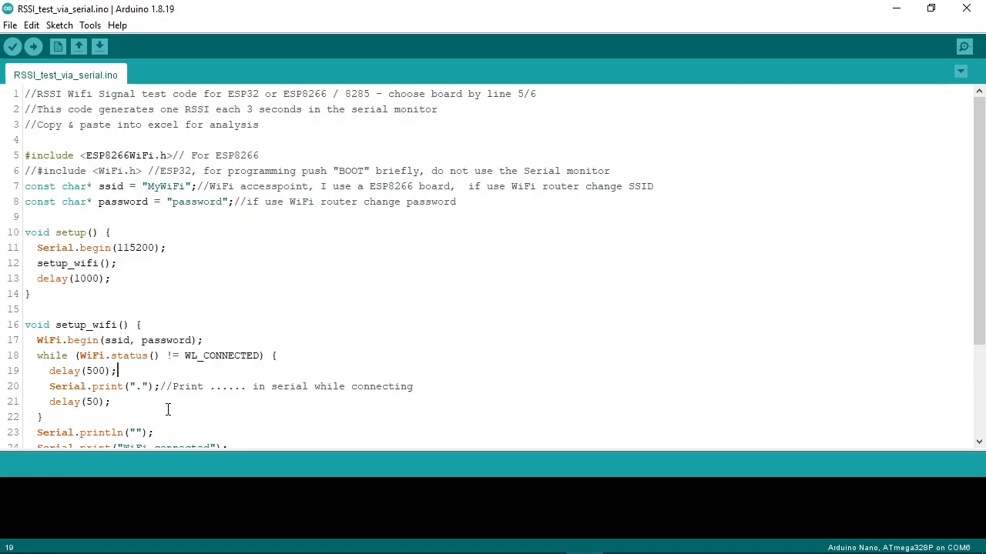
pyautogui.scroll(-3)
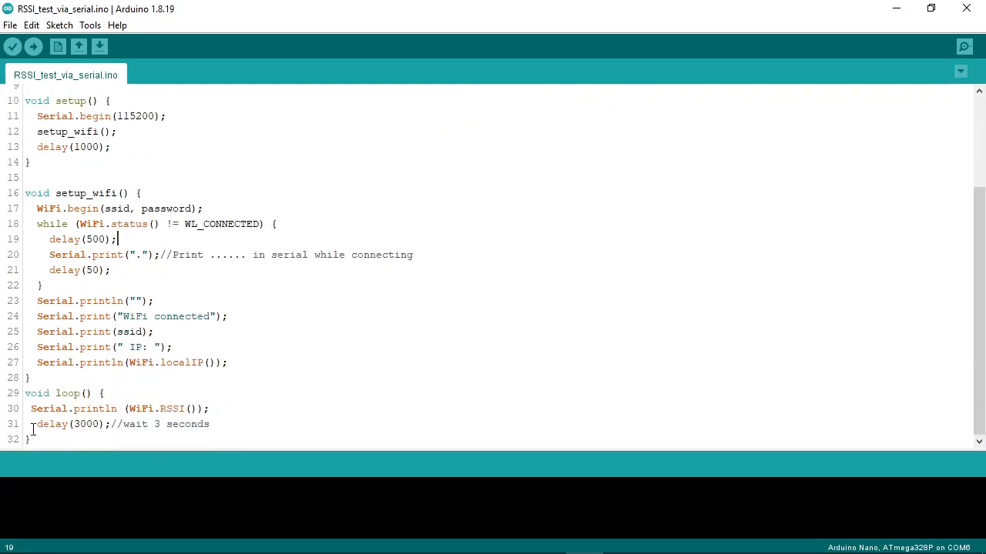